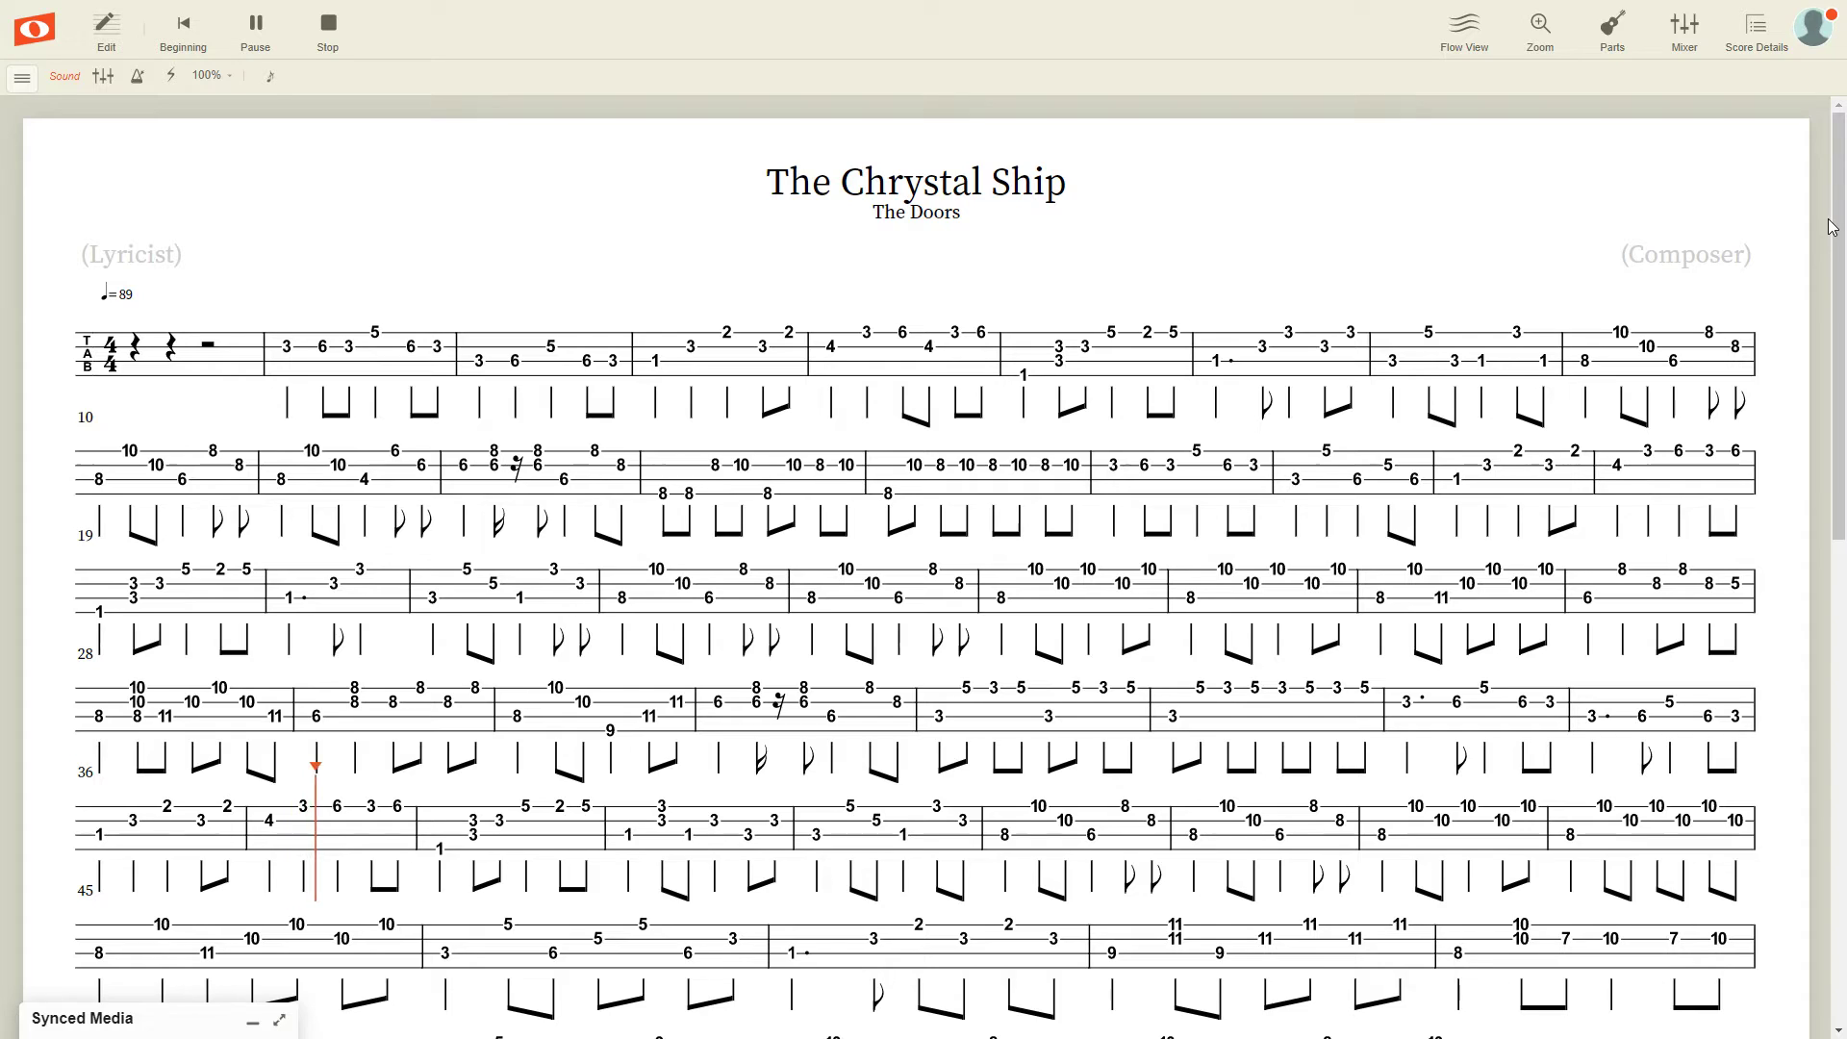
scroll(down, 3)
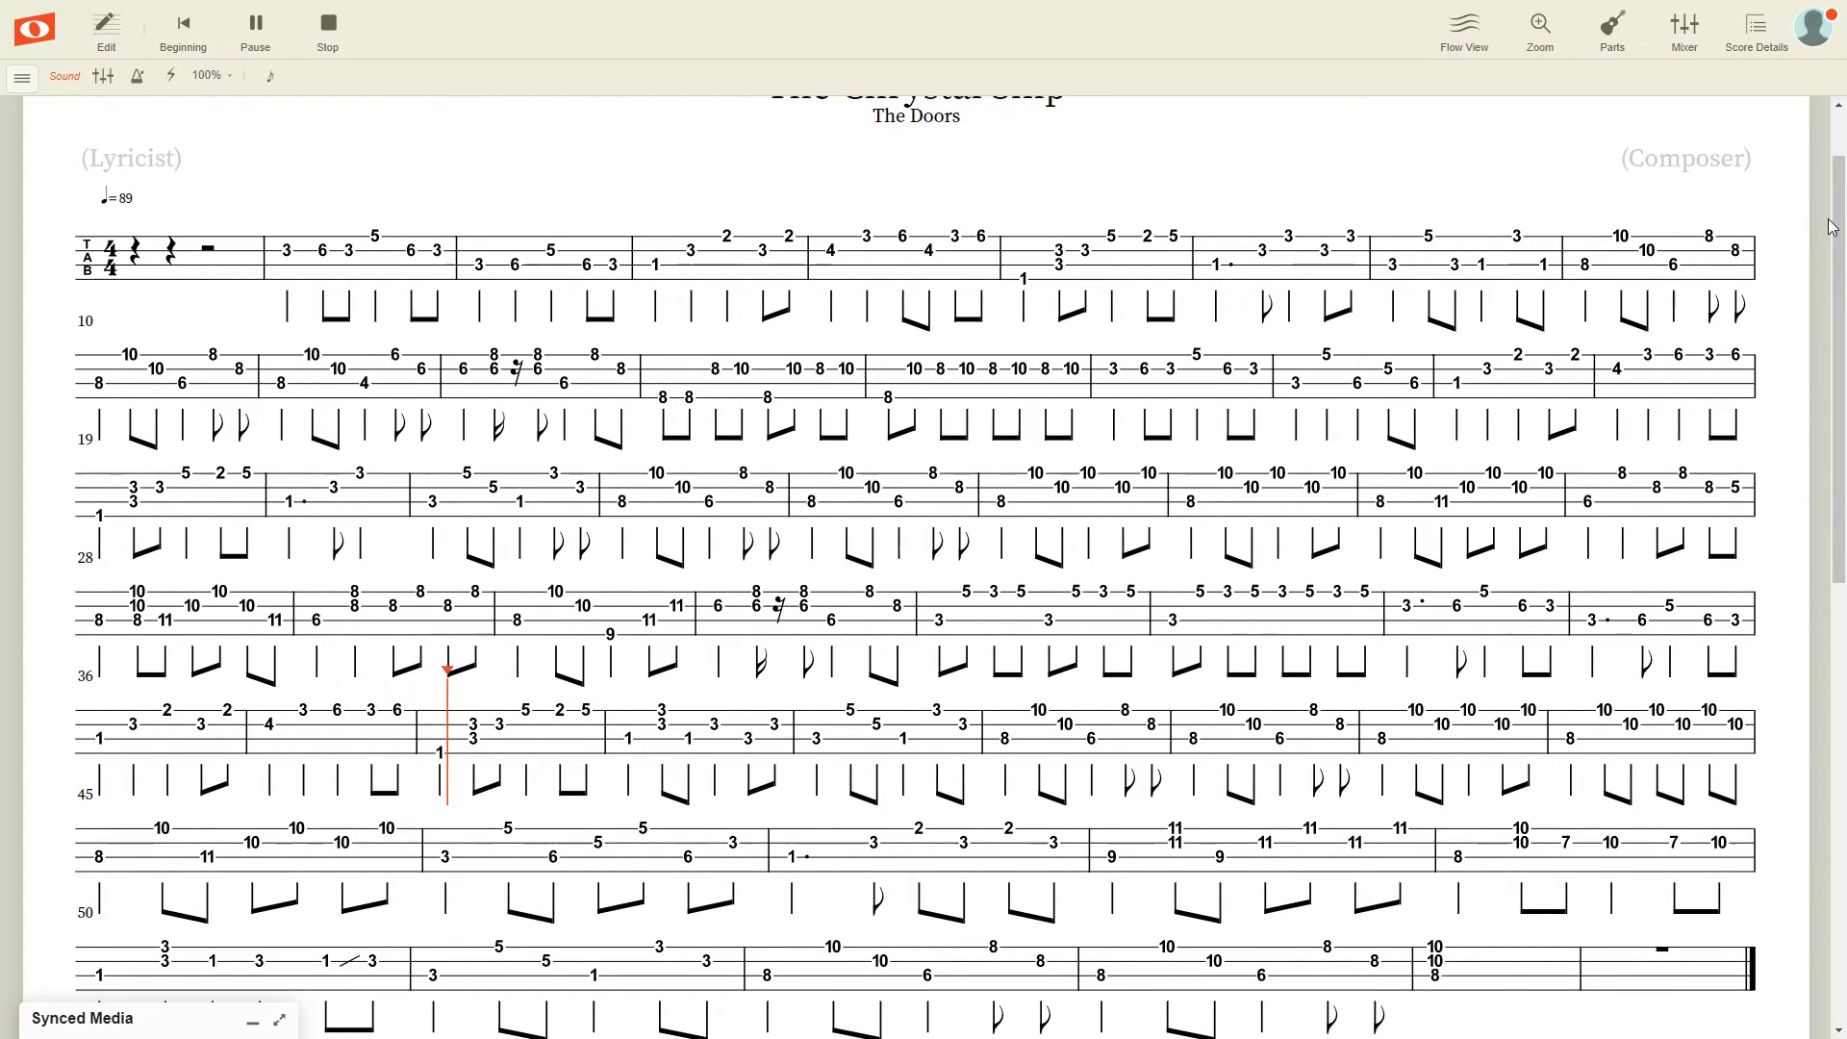